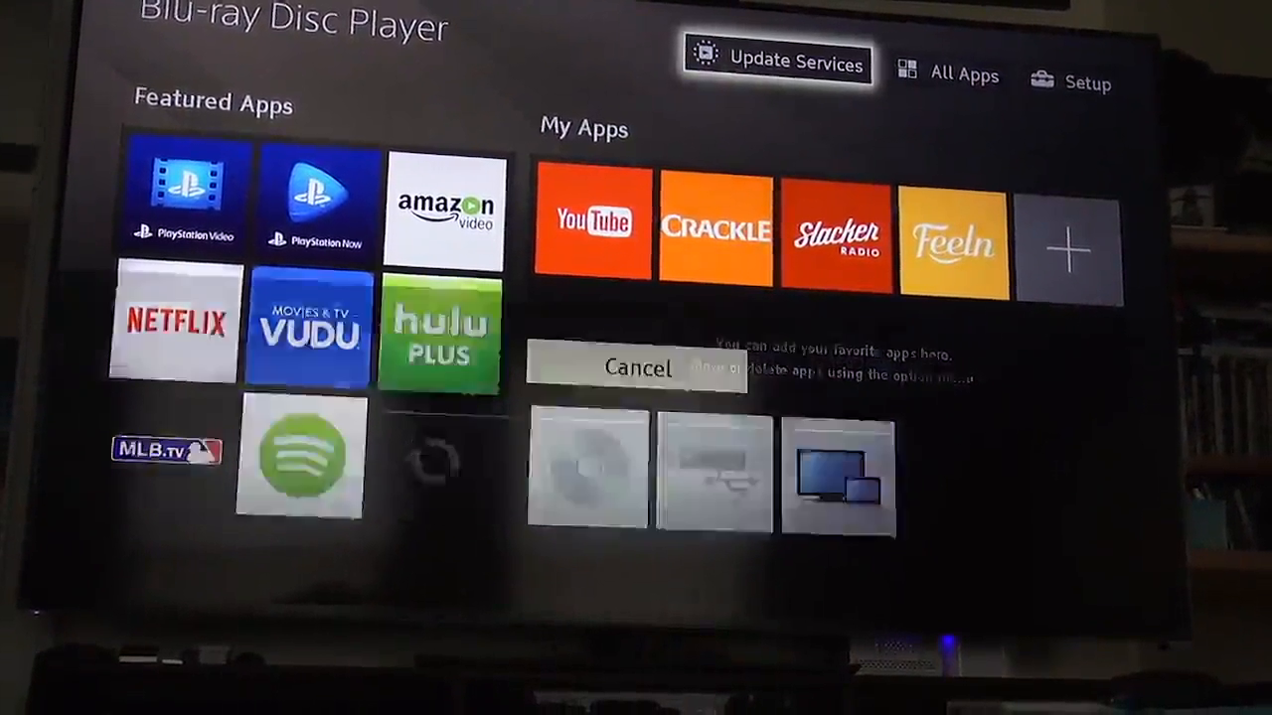
Step: Run Update Services from the home menu to begin authenticating the internet content connection
click(777, 62)
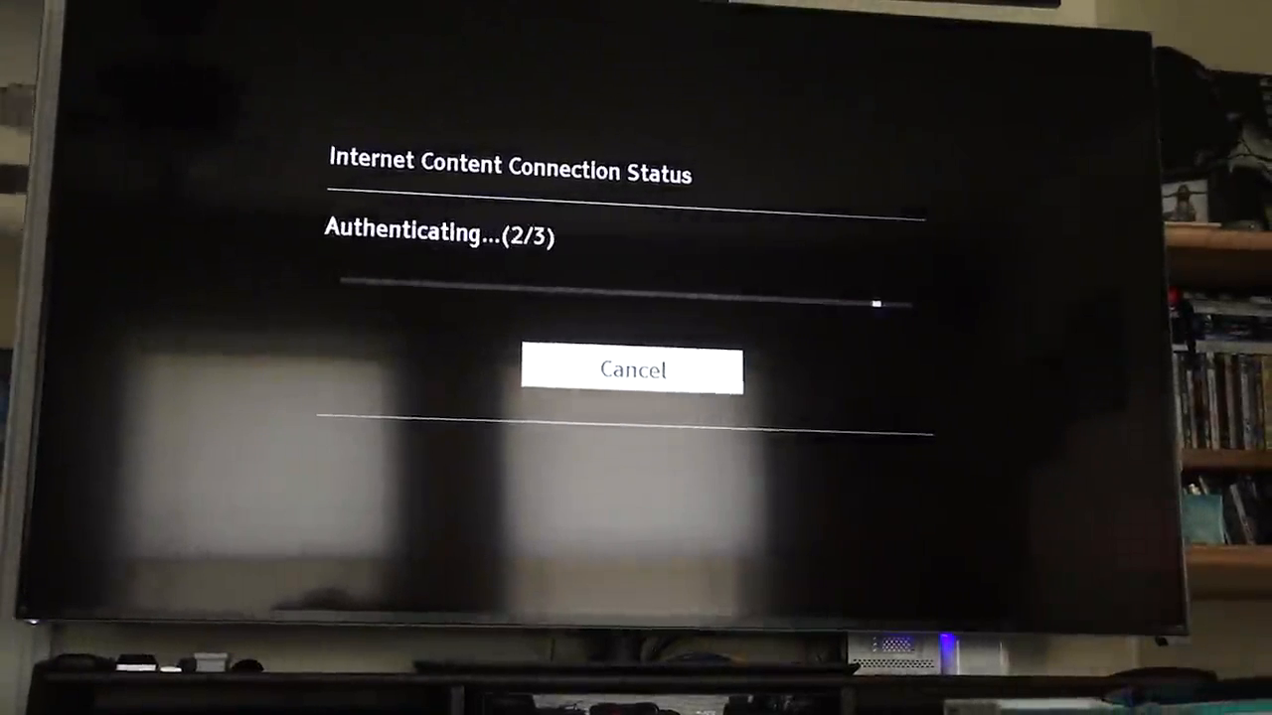